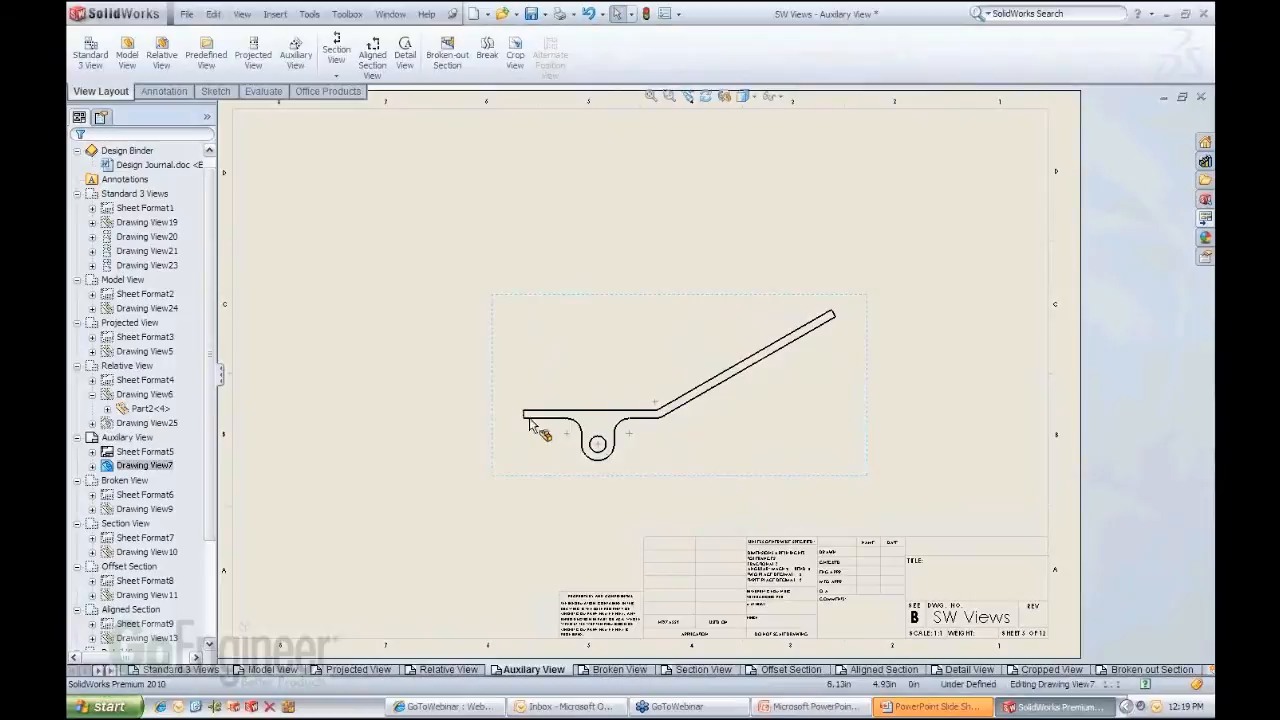
mouse_move(812, 428)
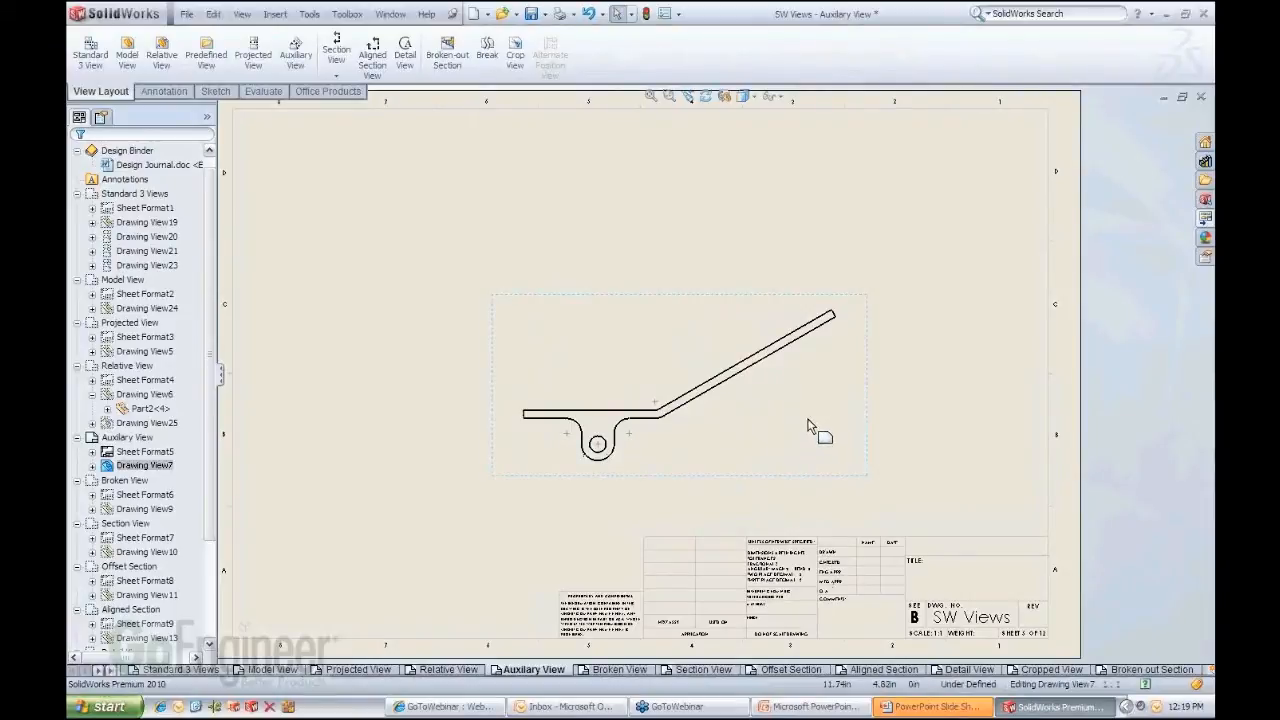
Project auxiliary view D-D from the bent part's angled arm edge onto the sheet
left_click(780, 344)
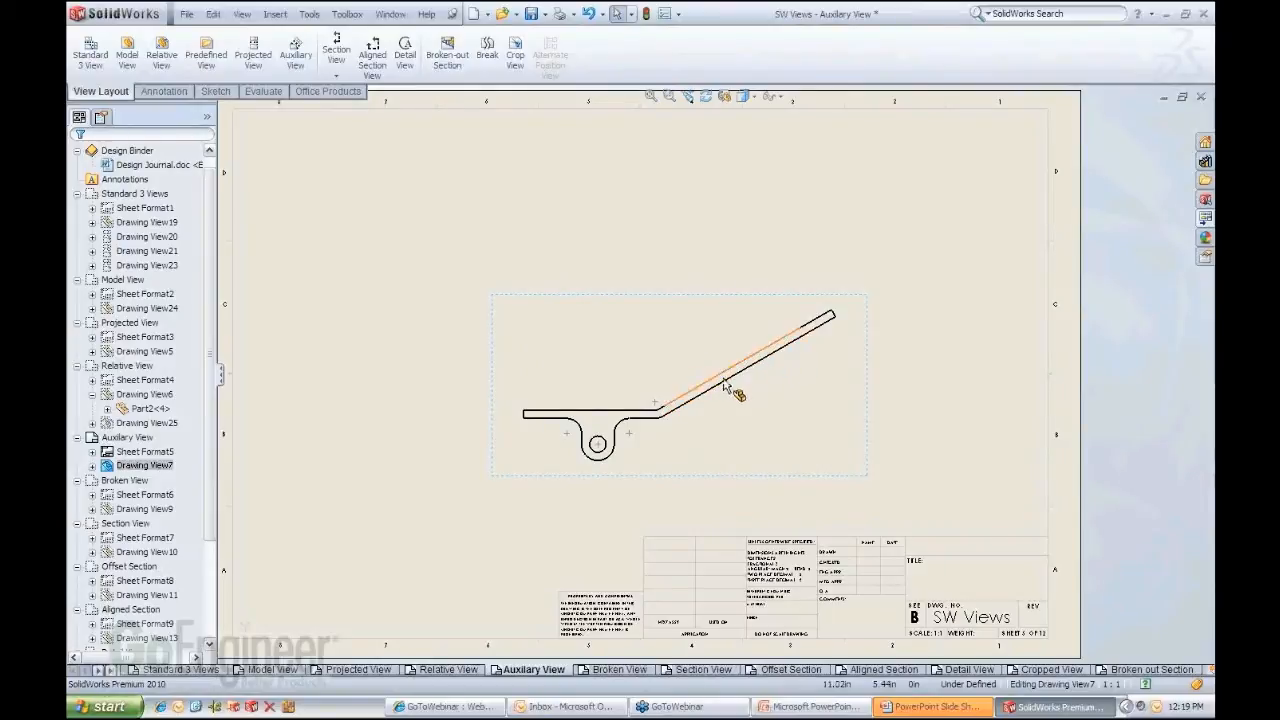
mouse_move(718, 332)
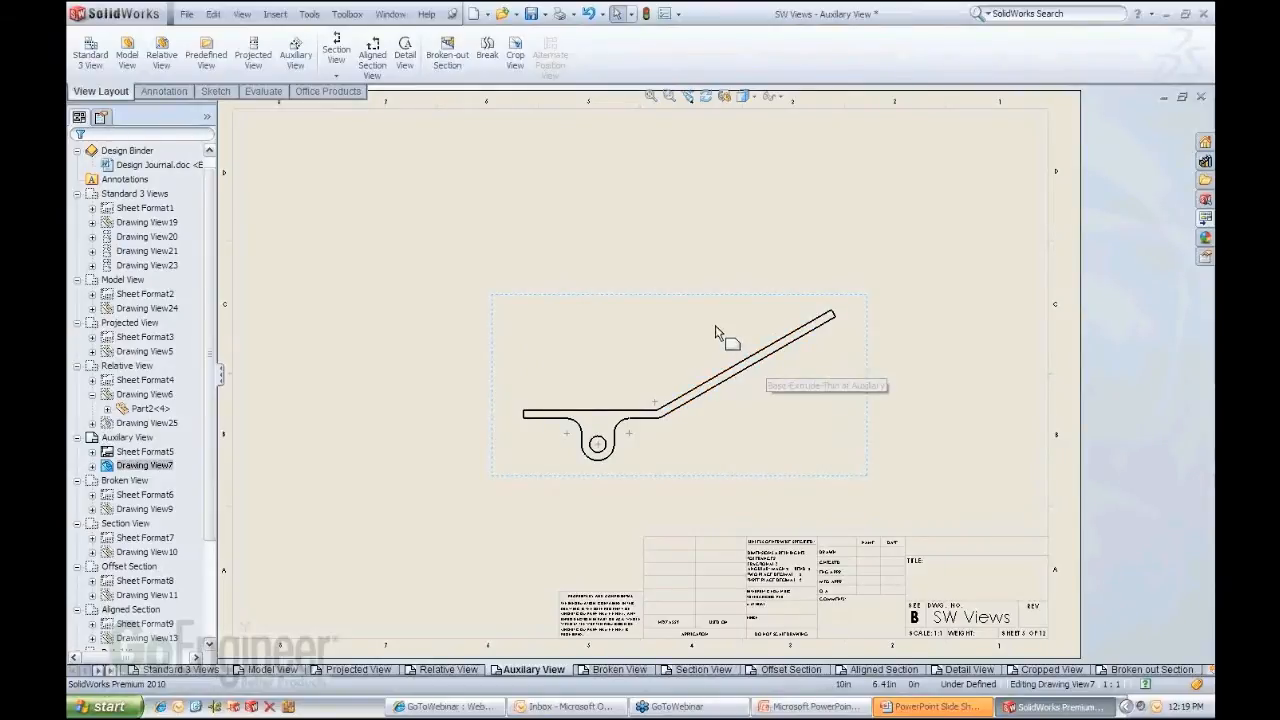
mouse_move(304, 140)
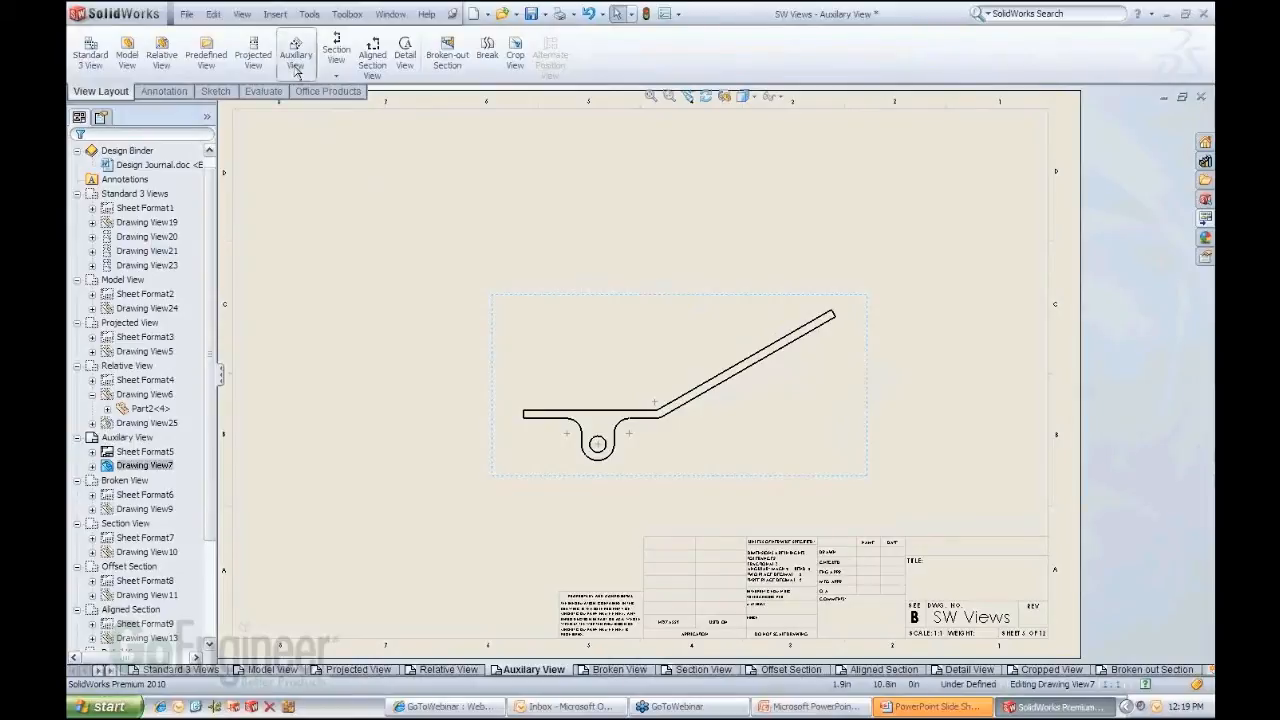
left_click(296, 52)
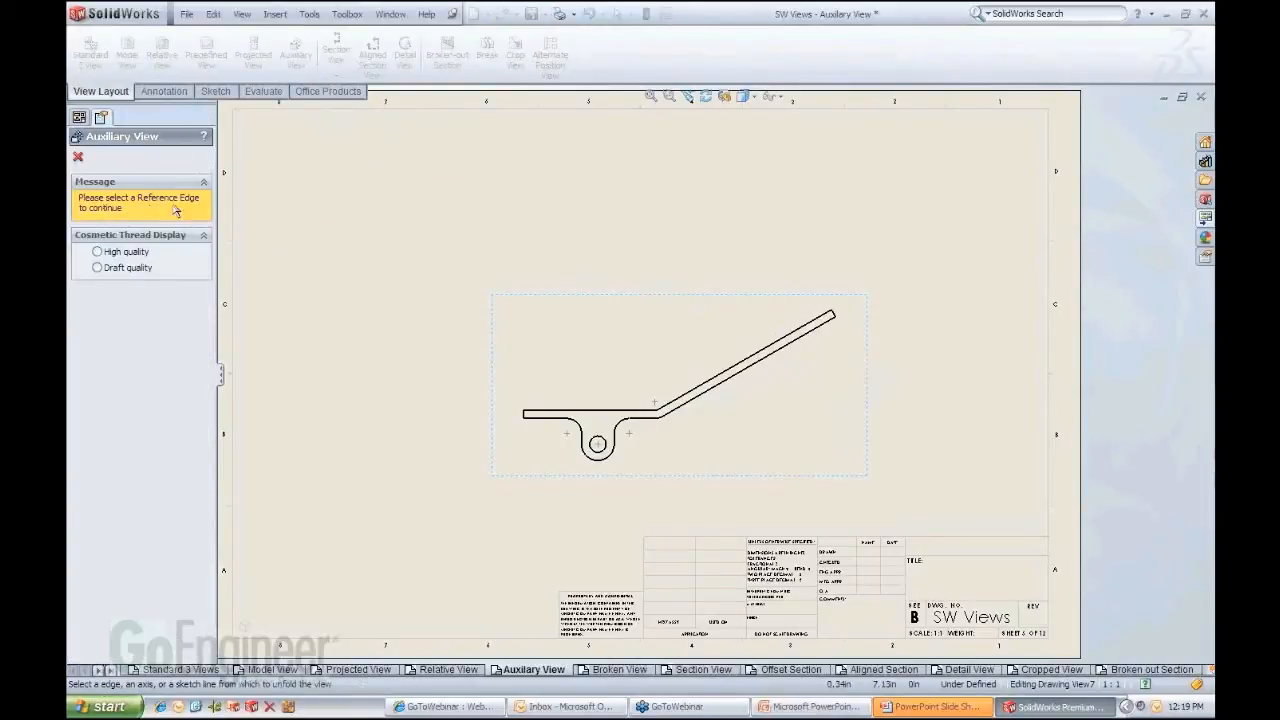
mouse_move(736, 378)
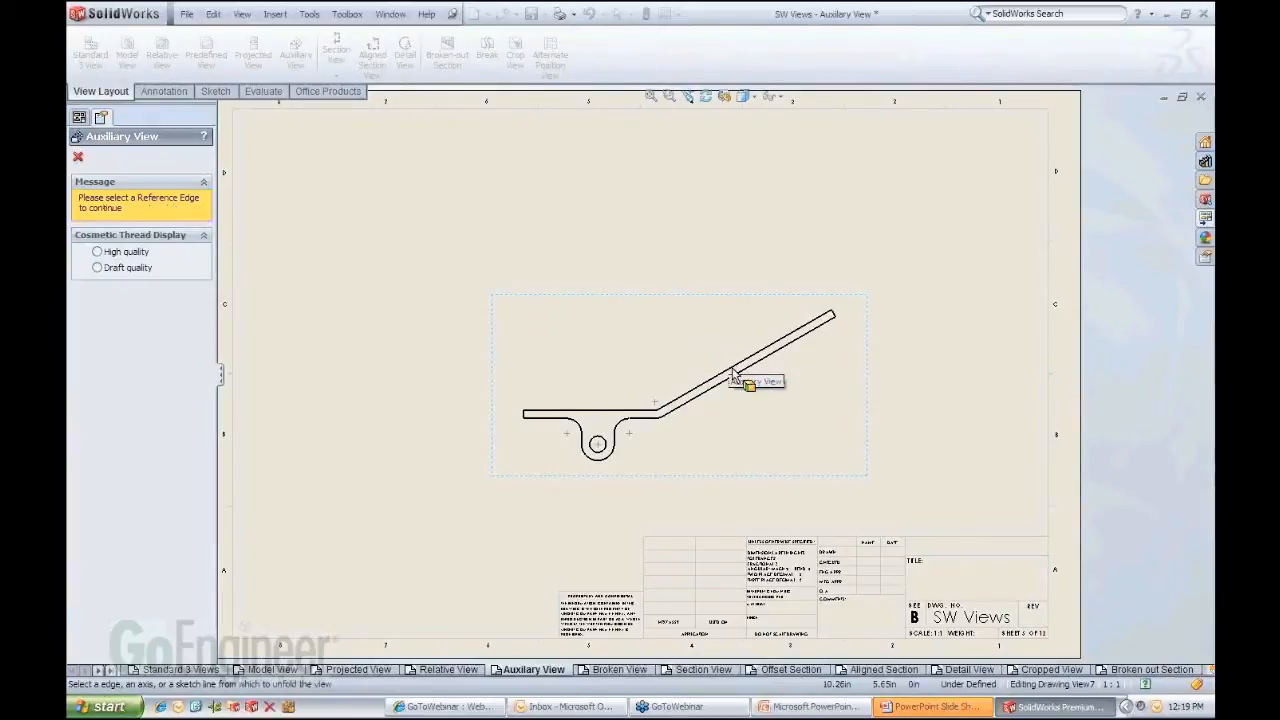
left_click(736, 376)
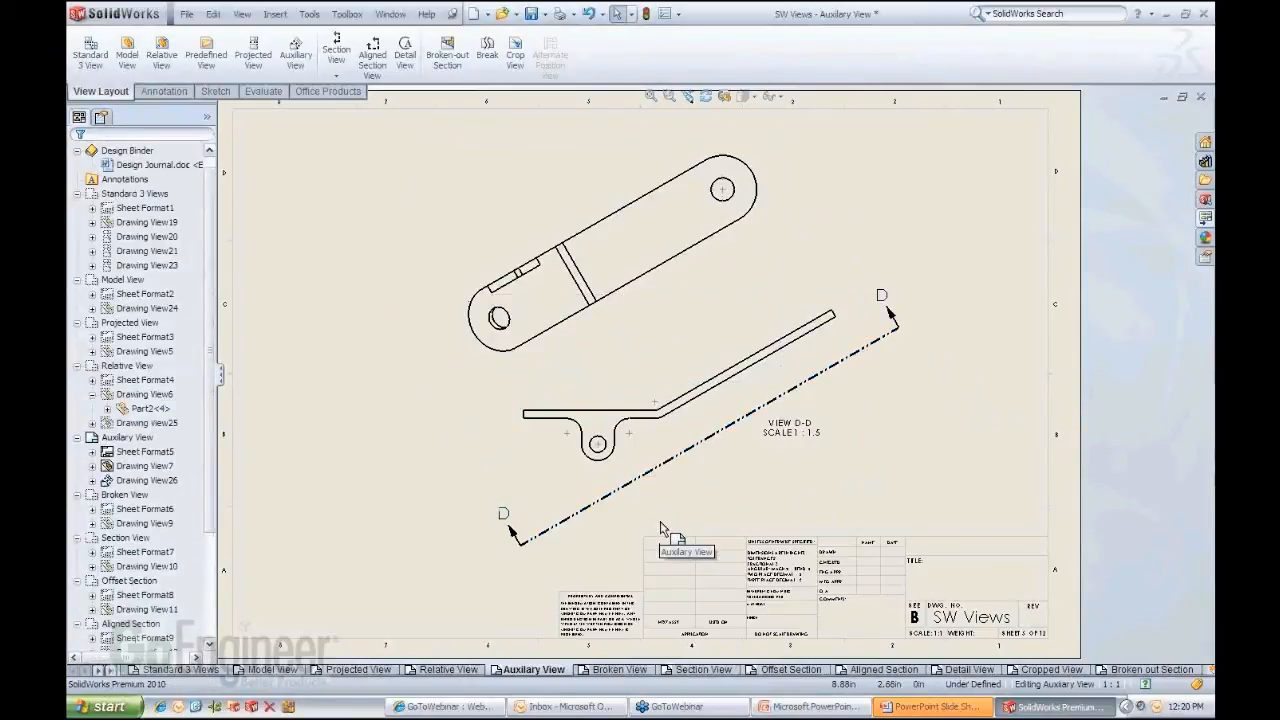
mouse_move(964, 412)
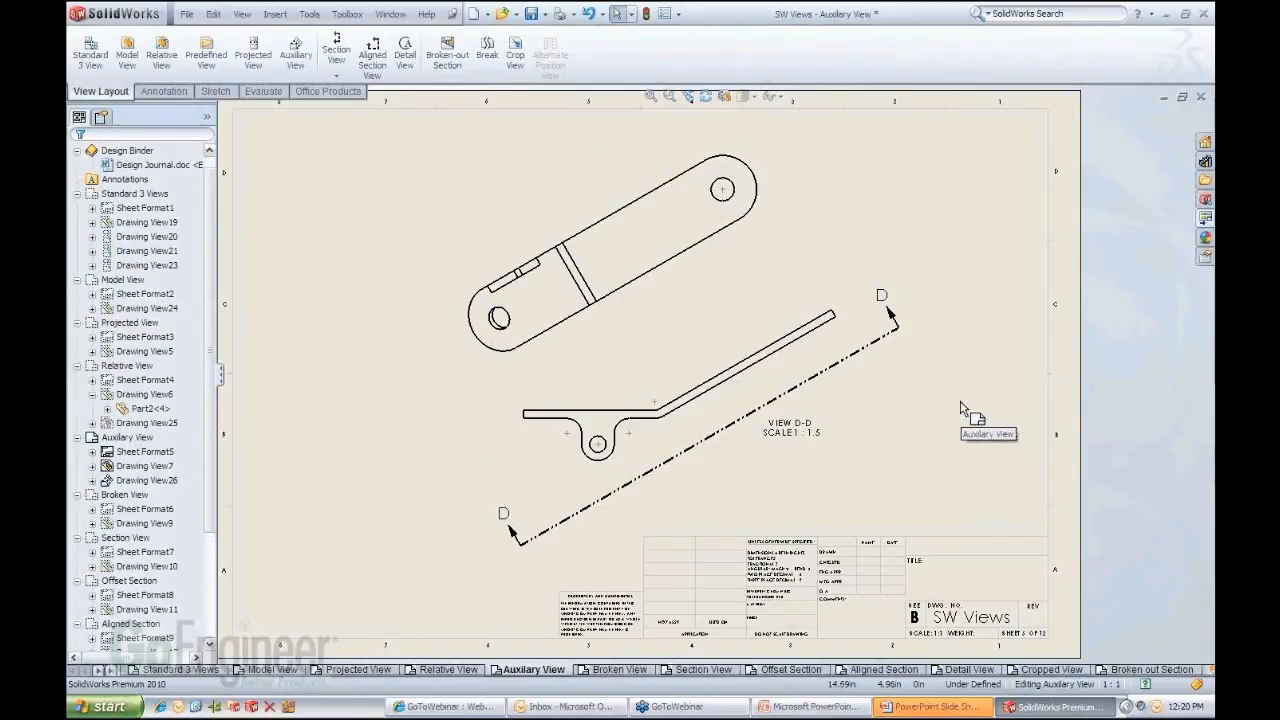
mouse_move(932, 412)
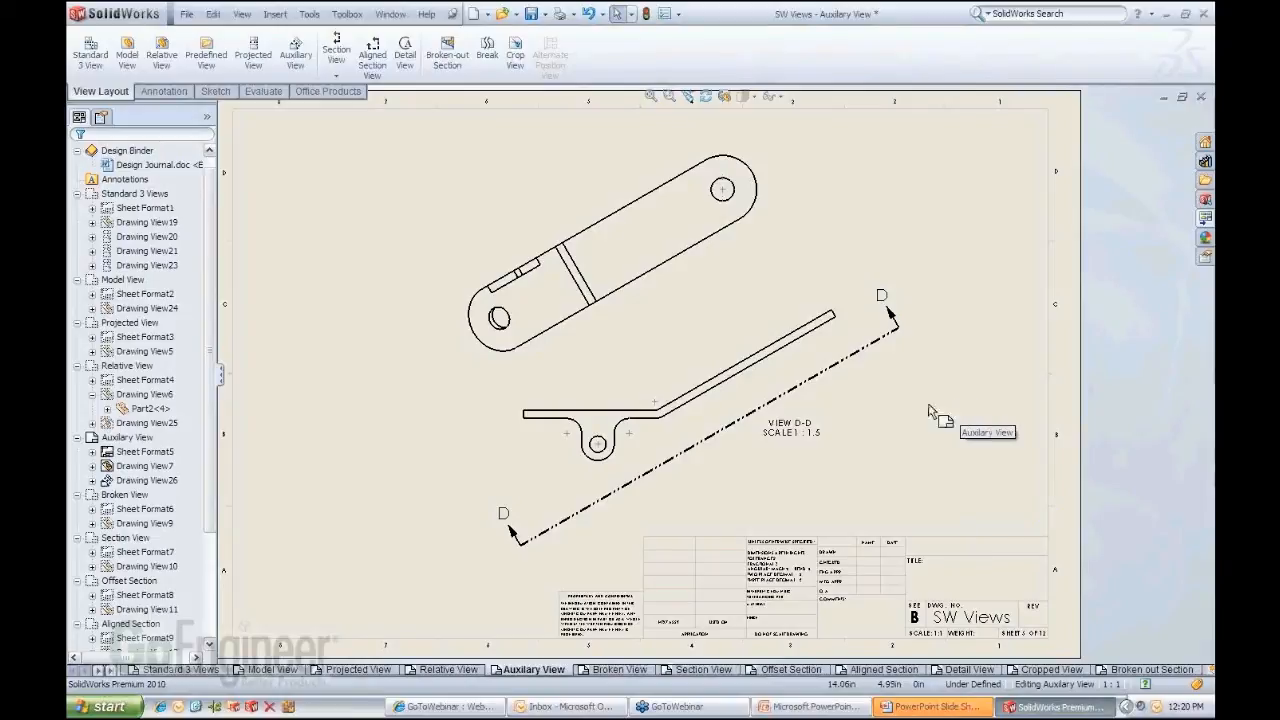